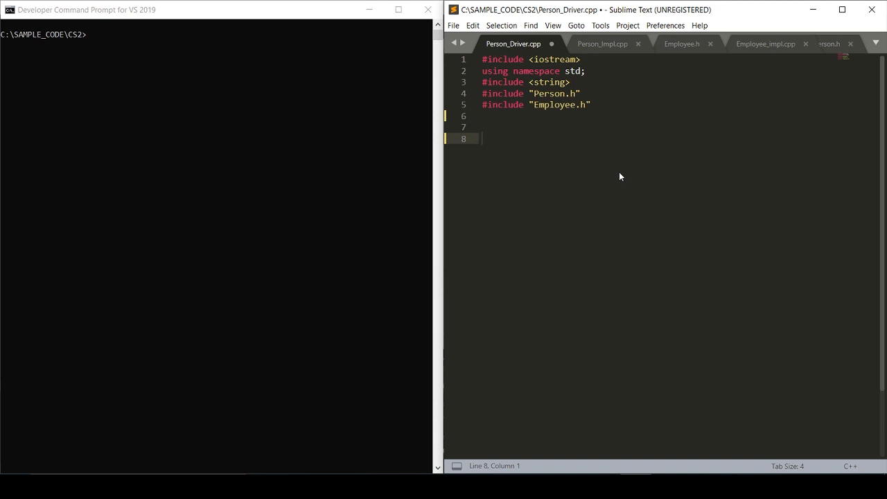
Step: Add int main() with return 0; and begin a Person declaration inside it
text(int)
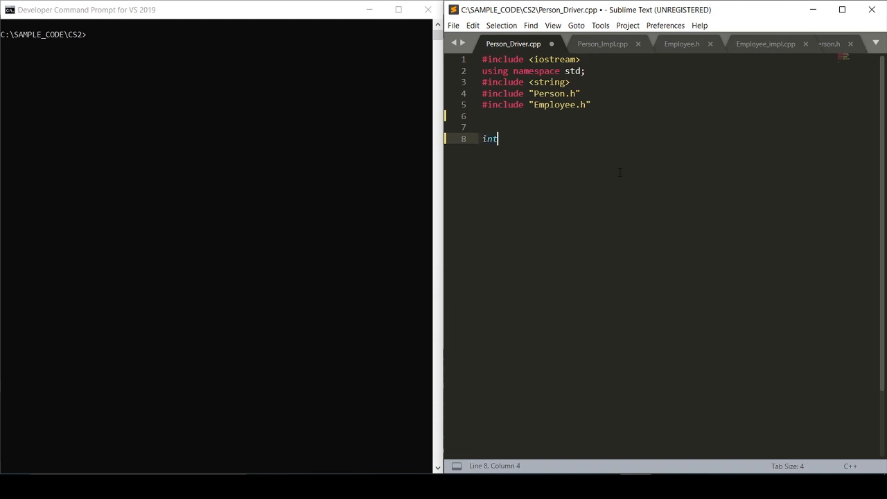
text(main())
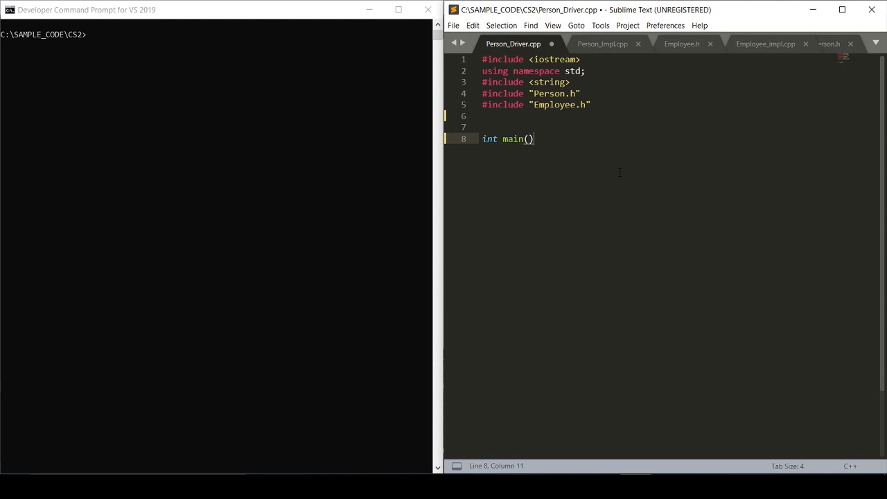
text({})
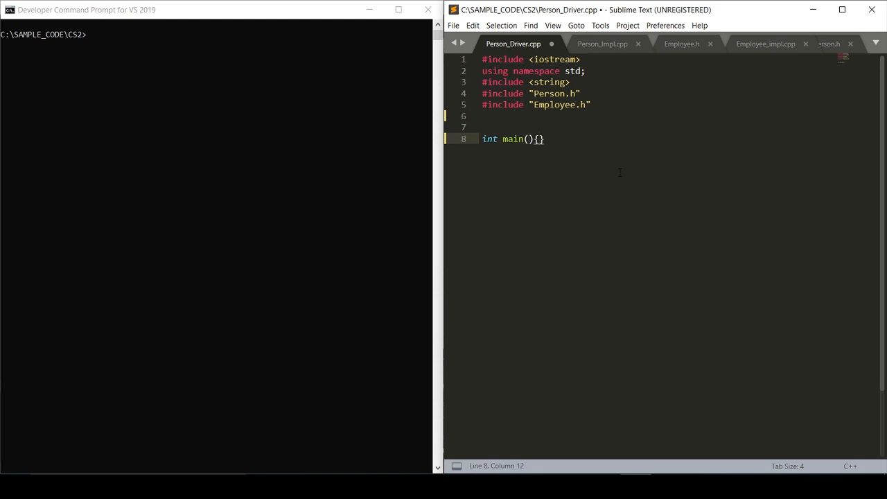
key(Enter)
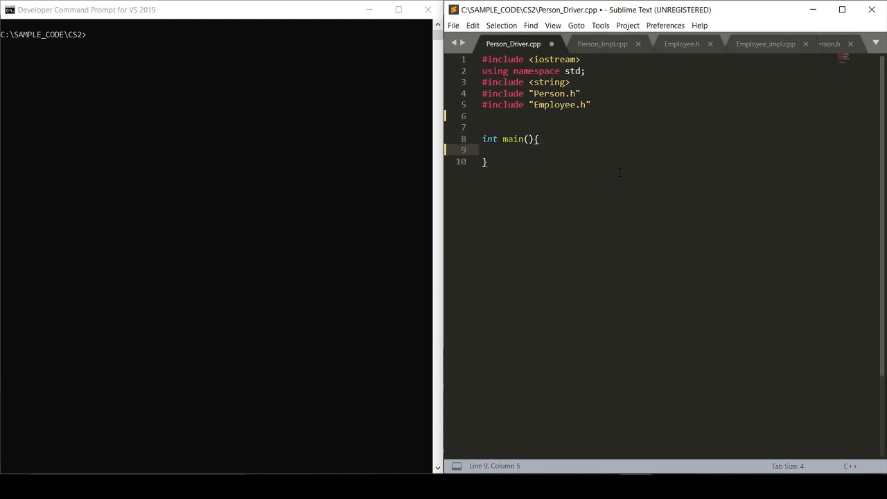
text(return 0;)
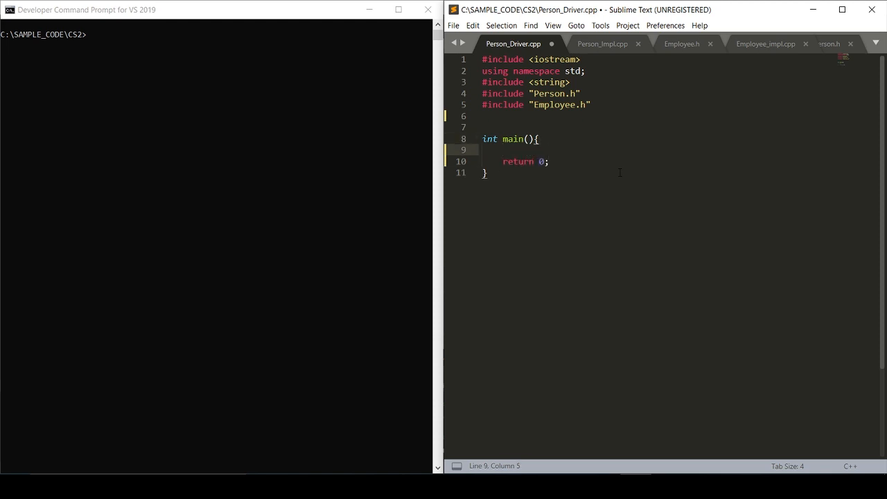
text(Person)
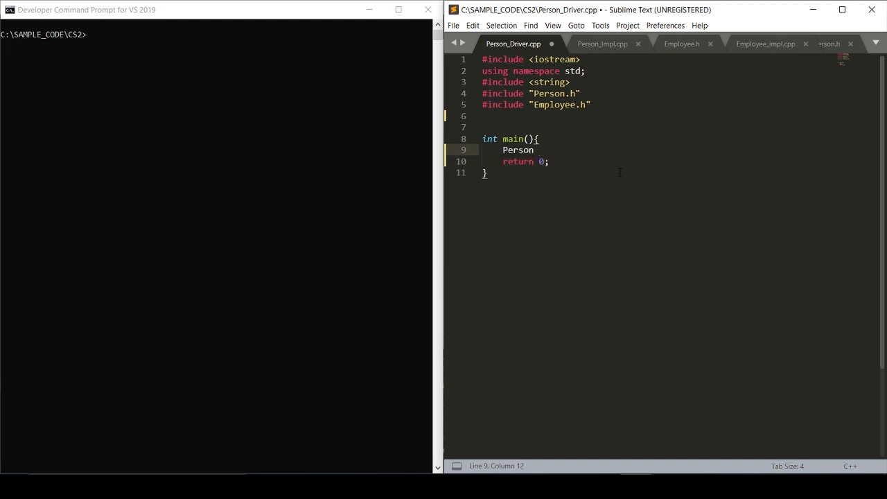
Step: Declare Person p01("Dan", 6593, 26); and open a new line below it
text(p01(")
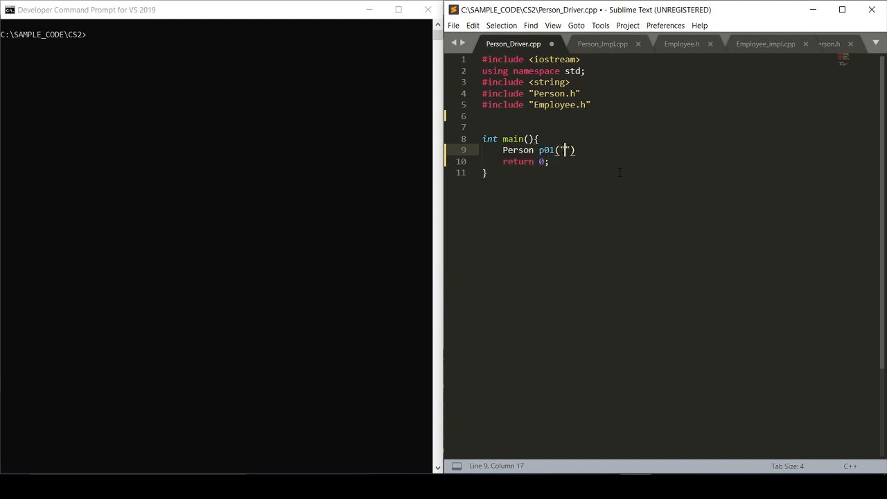
text(Da)
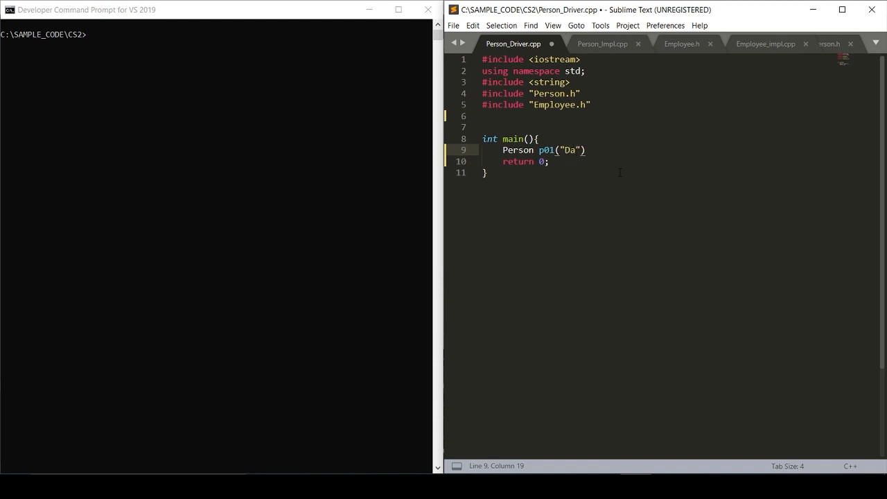
text(n)
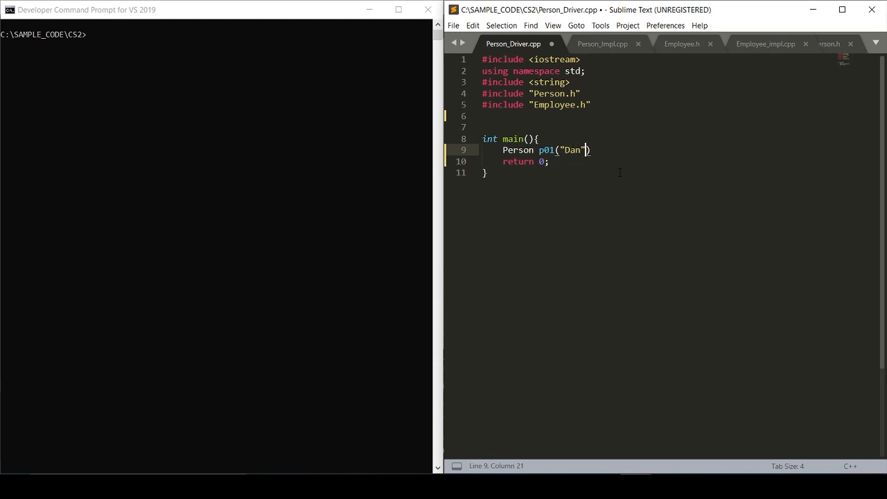
text(,)
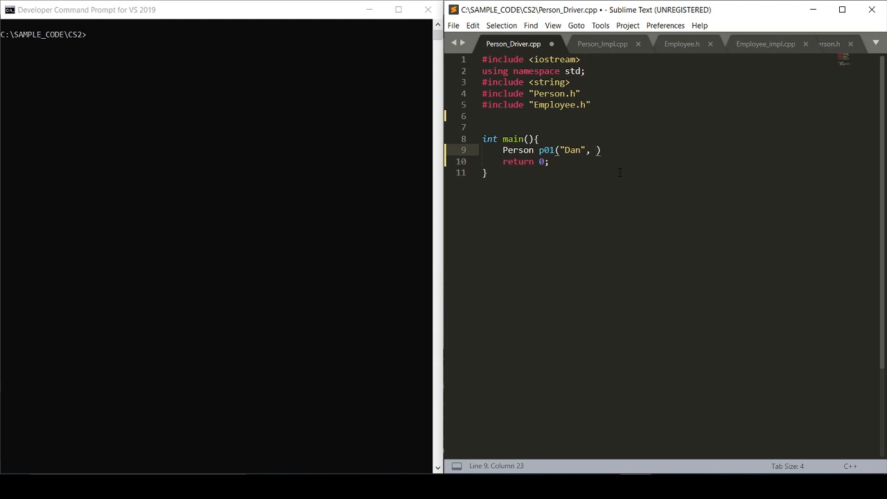
text(6)
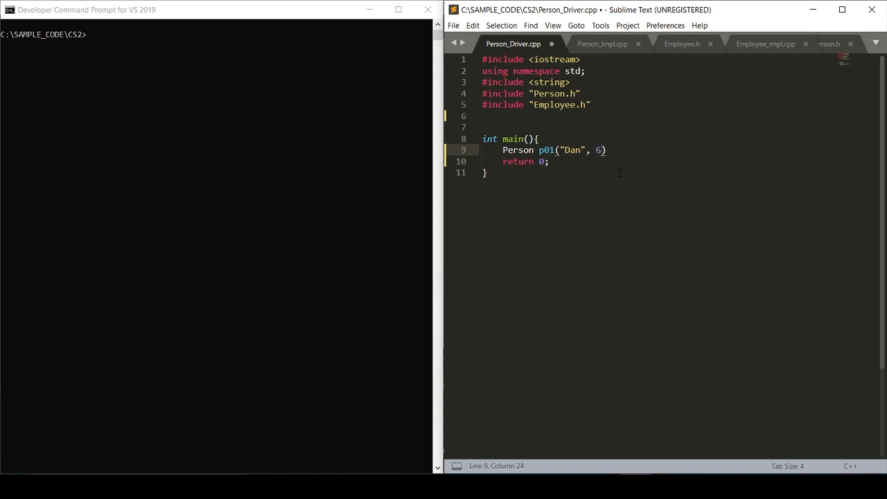
text(5)
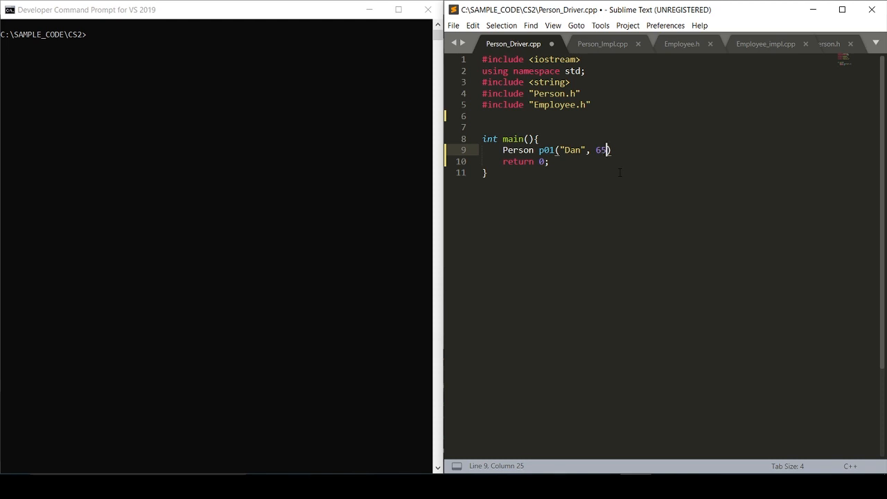
text(9)
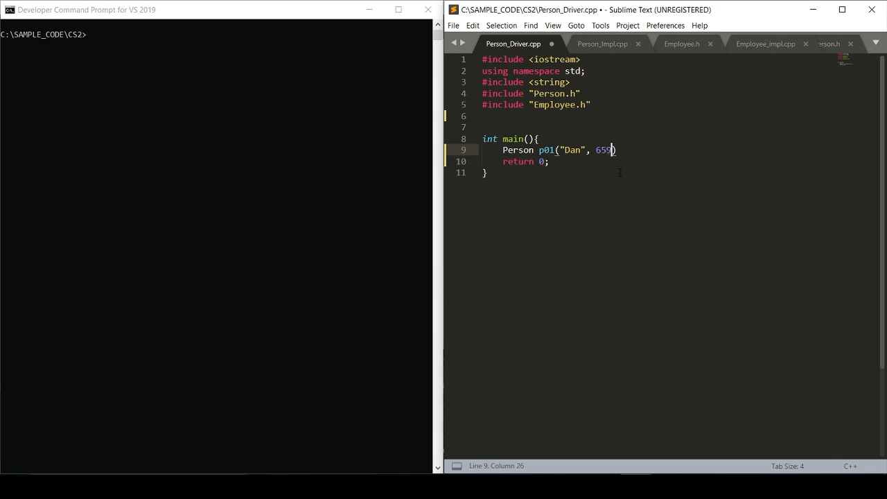
text(3,)
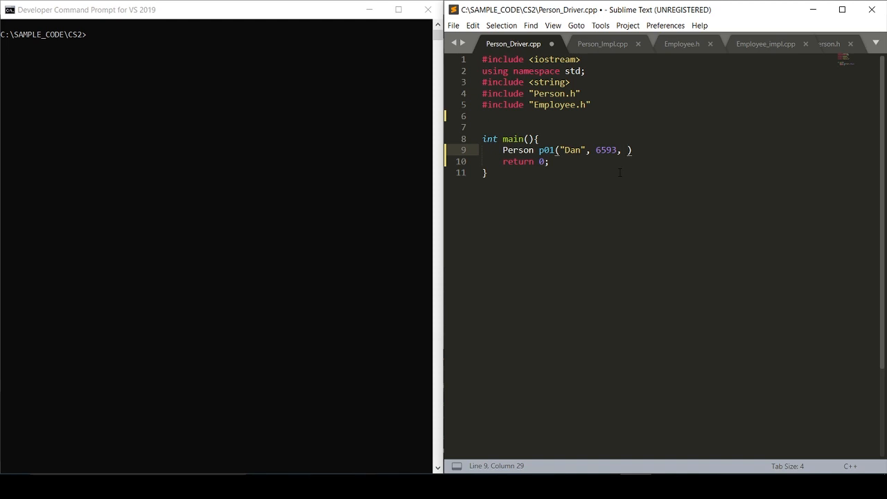
text(2)
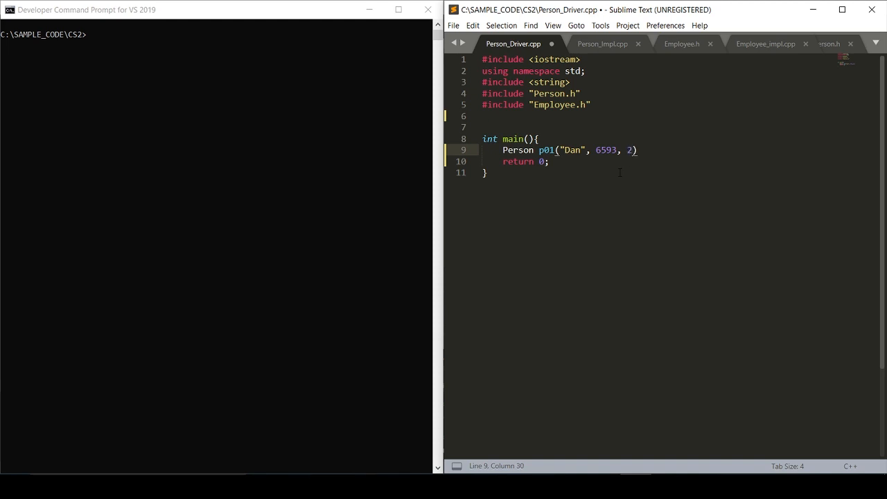
text(0)
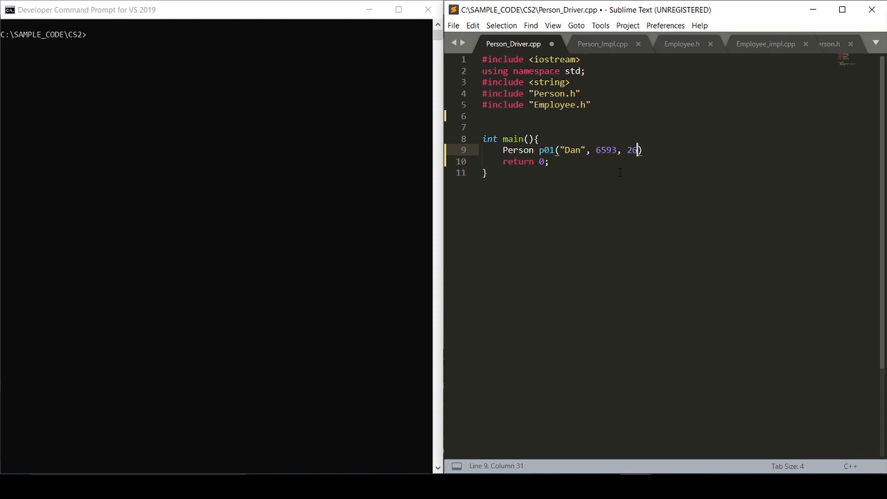
click(536, 150)
text(;)
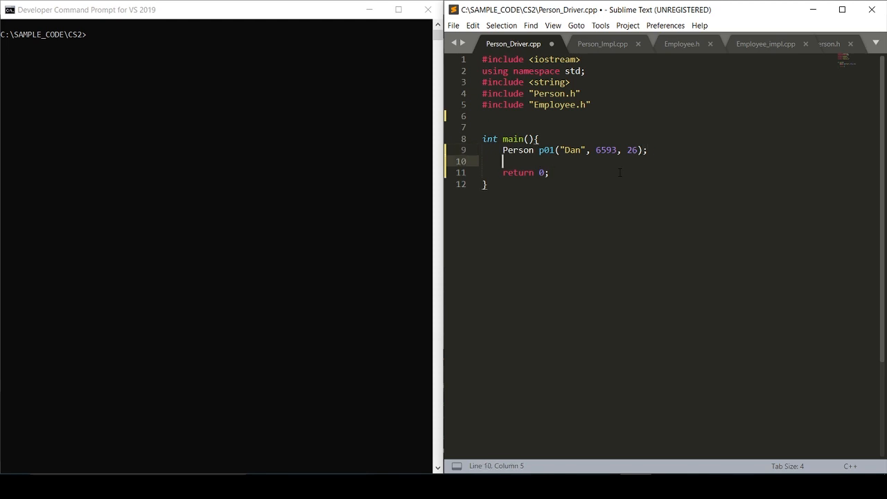
Step: Declare Employee e02("Dan2", 51895, 24); and rename p01 to "Dan1"
text(Employee e)
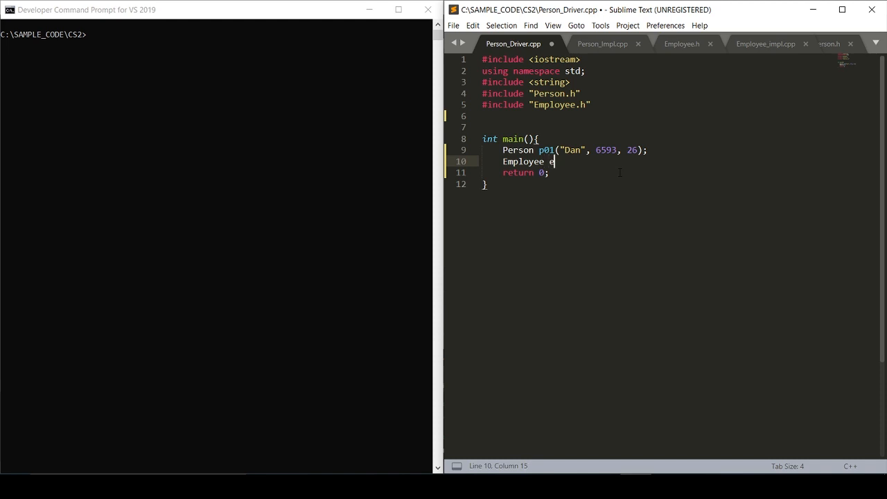
text(02())
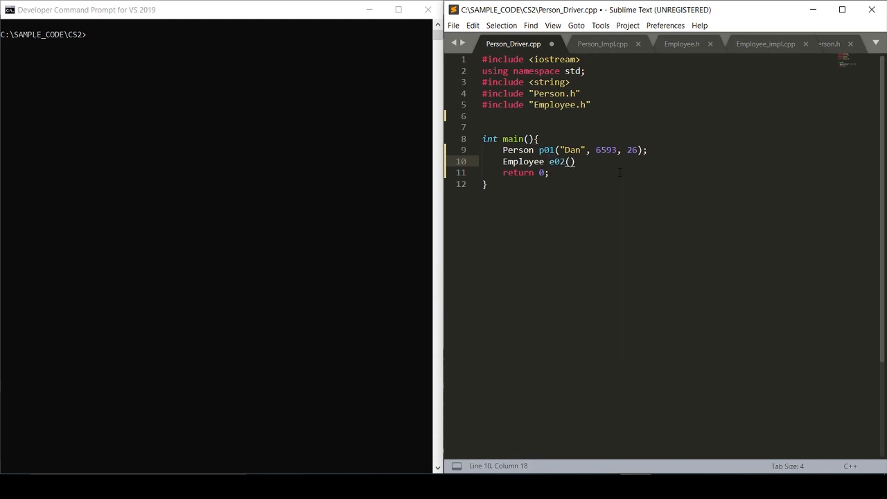
text("Dan)
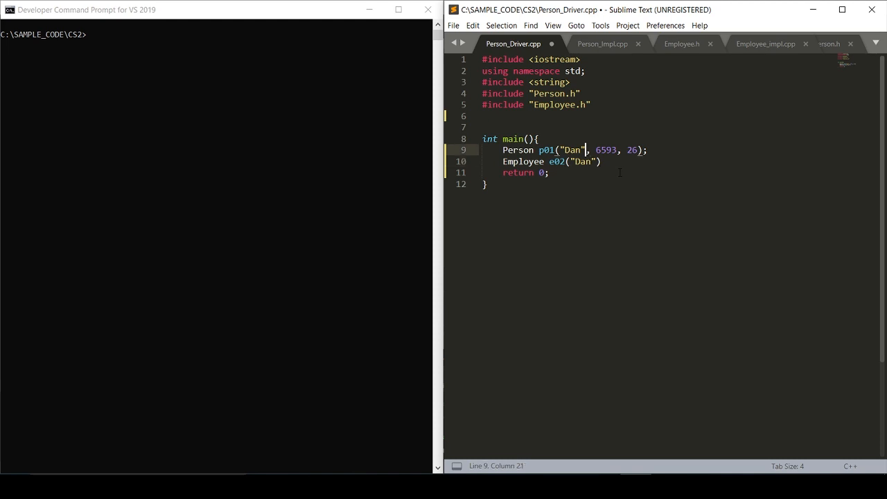
text(1)
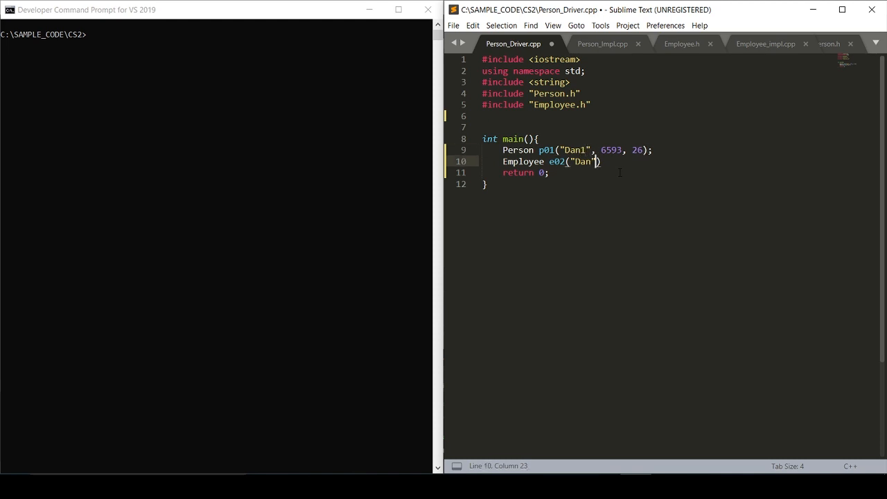
text(2,)
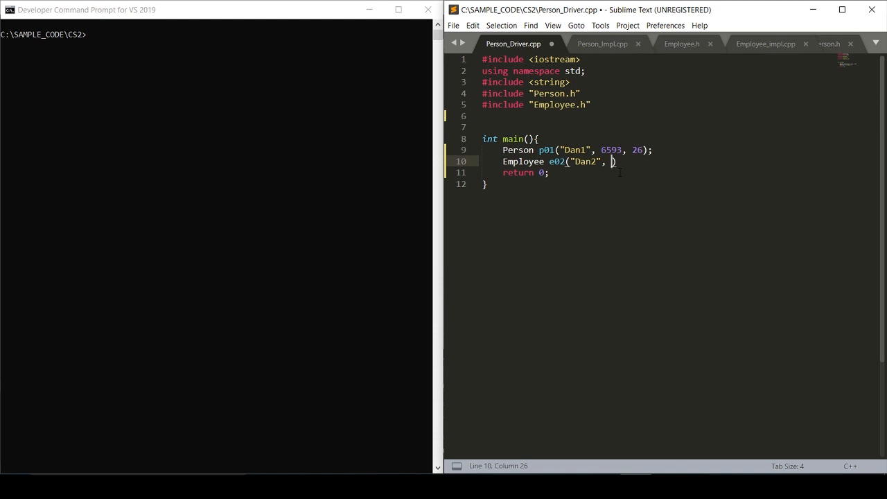
text(5)
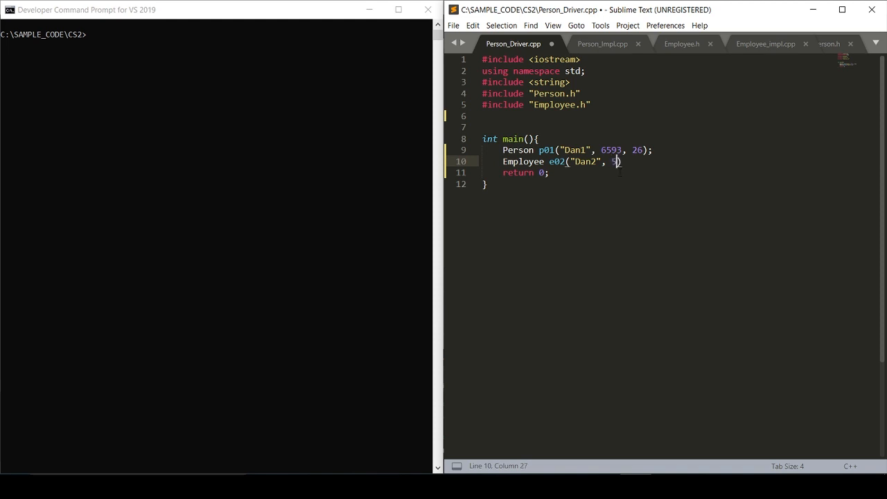
text(18)
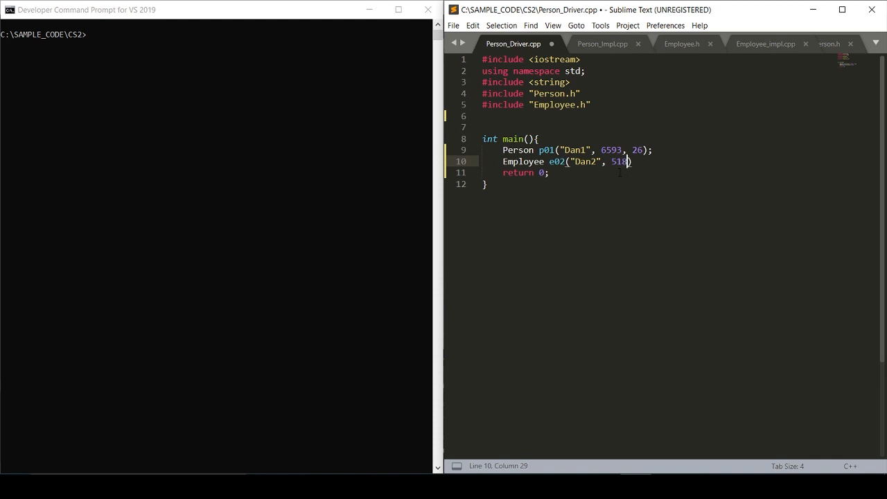
text(99)
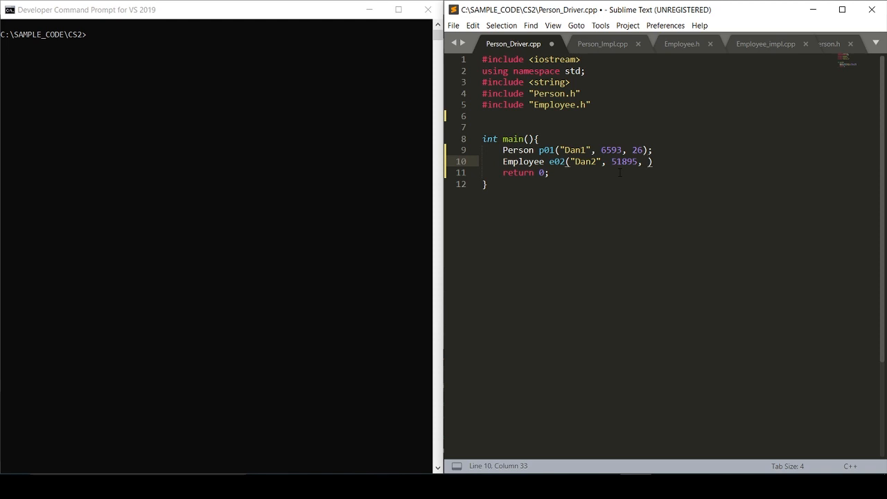
text(24)
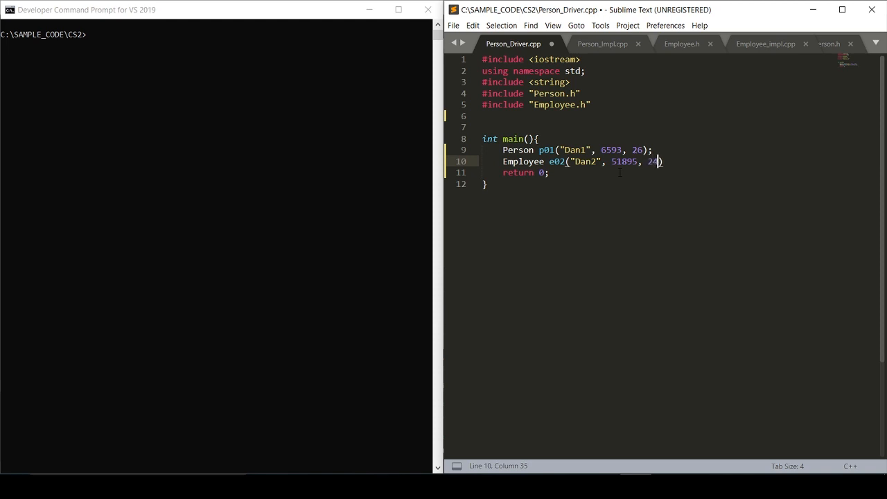
text(;)
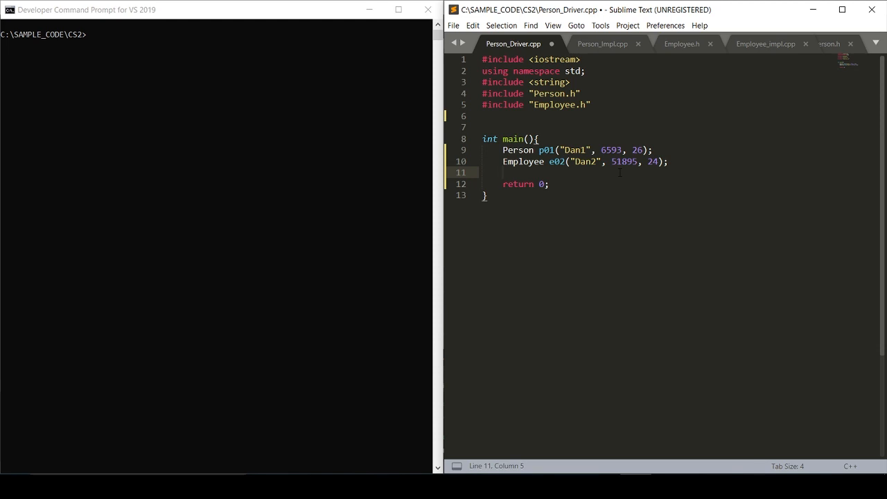
Step: Declare Person *p02 = &e02; on line 11
click(503, 172)
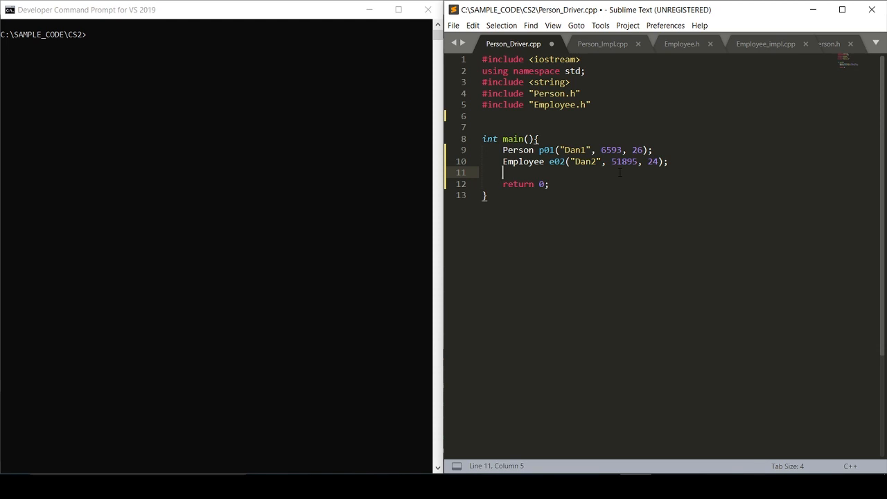
text(Person)
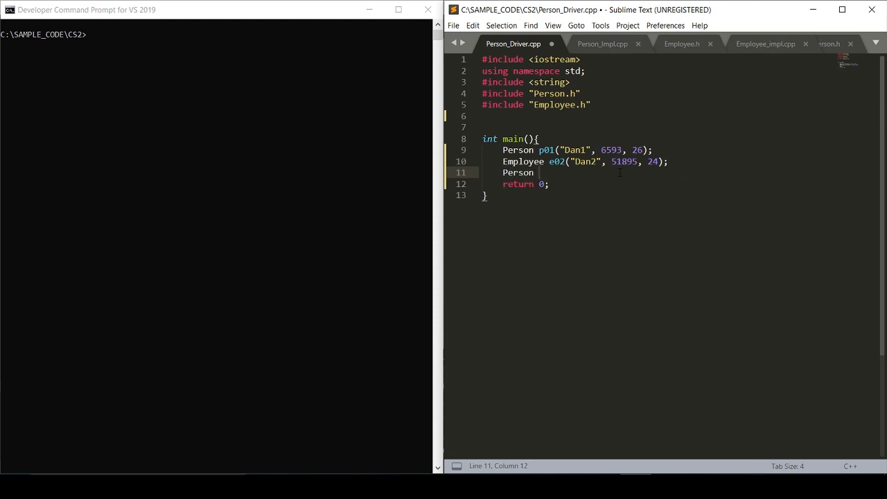
text(*)
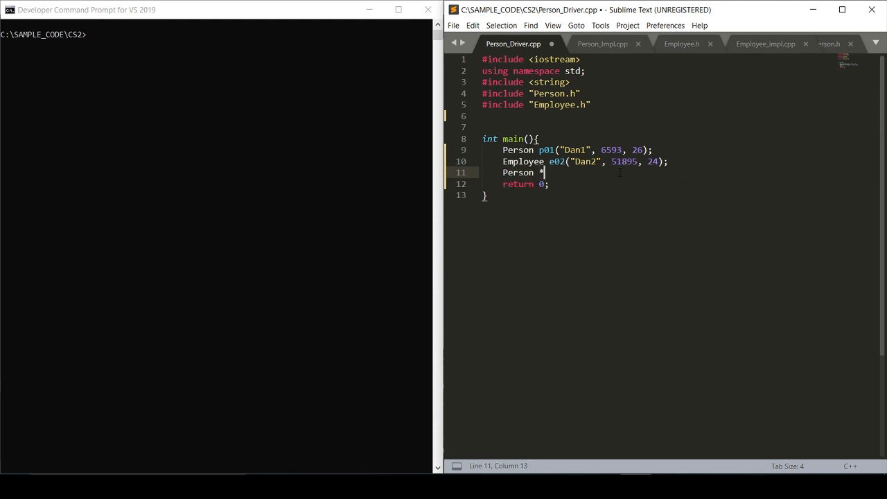
text(p02)
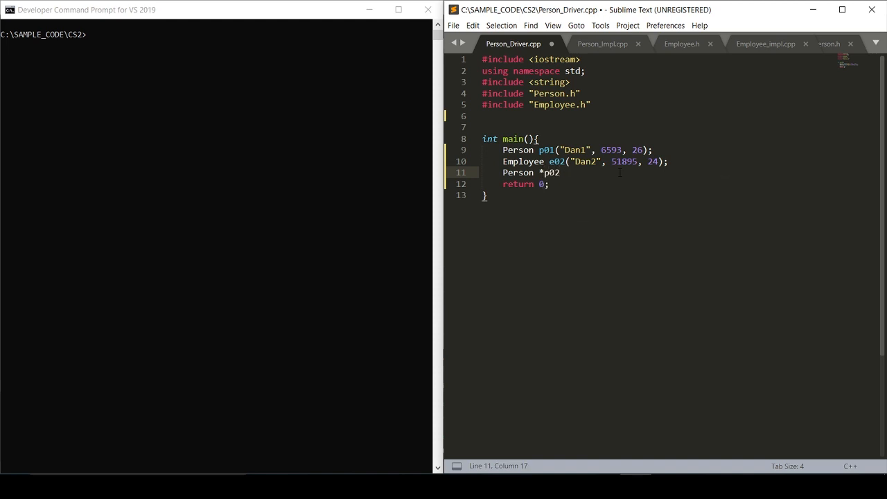
text(= &e02;)
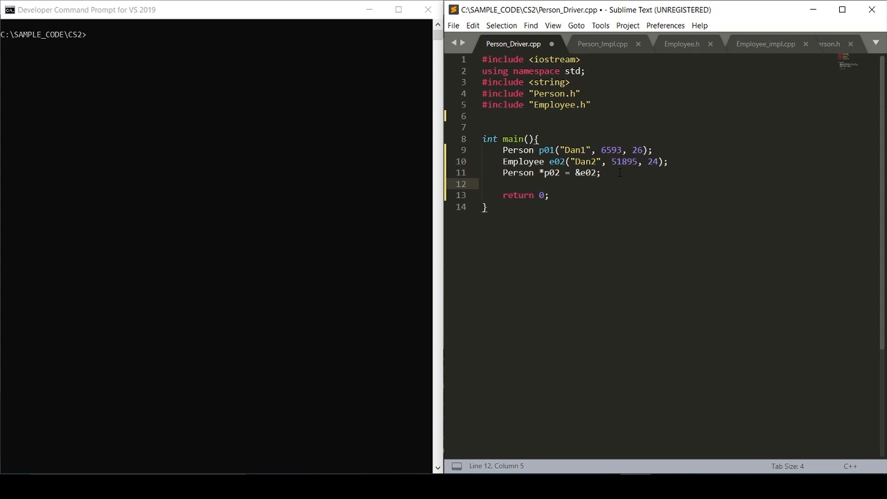
Step: Call p02.print(); on line 12 and save Person_Driver.cpp
click(489, 183)
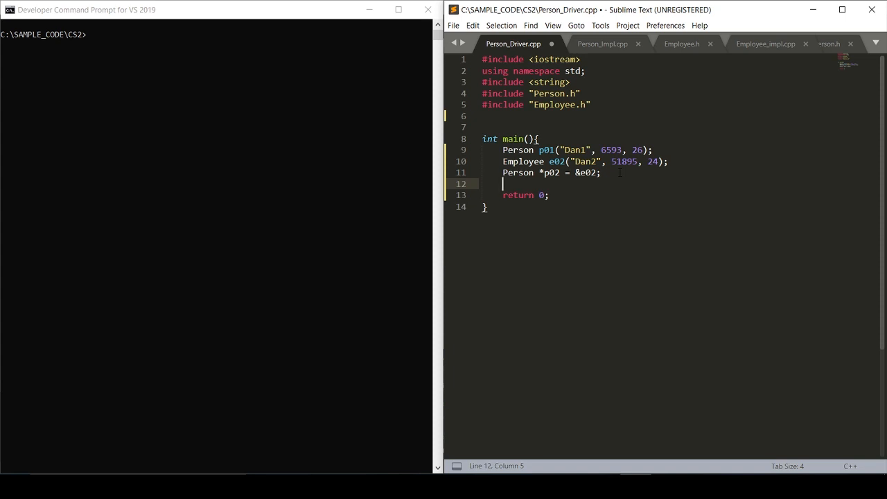
text(p)
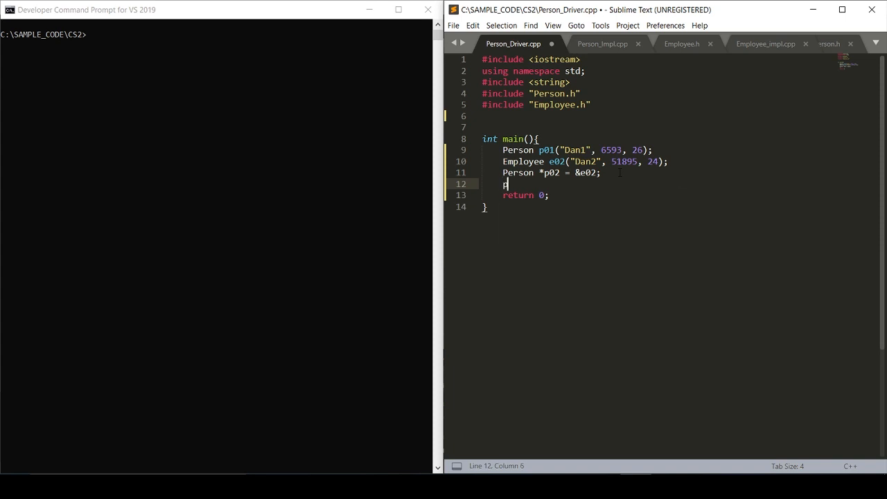
text(02)
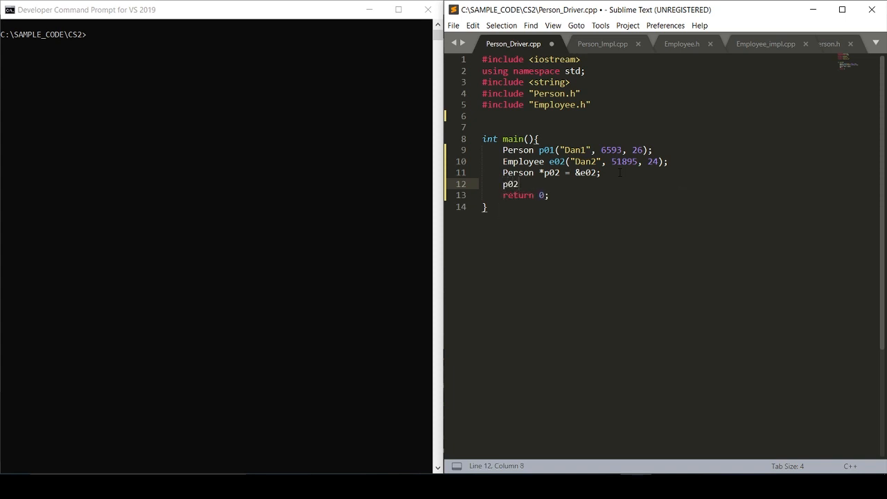
text(.)
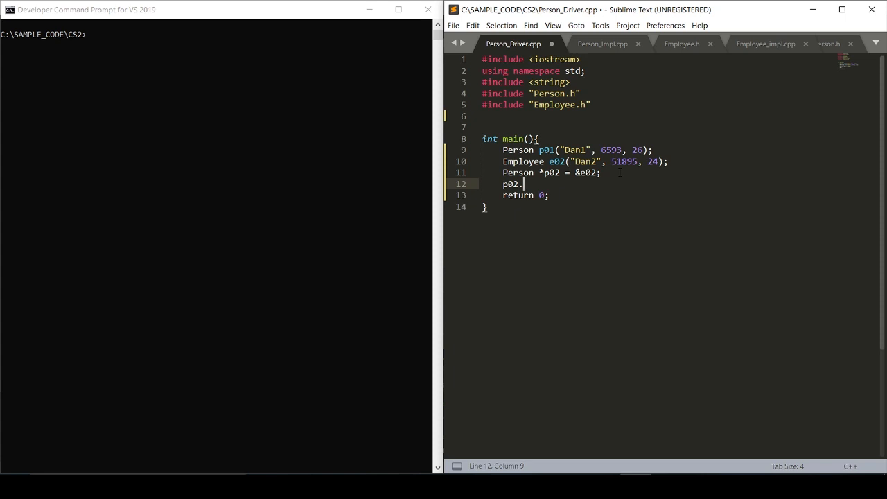
text(print();)
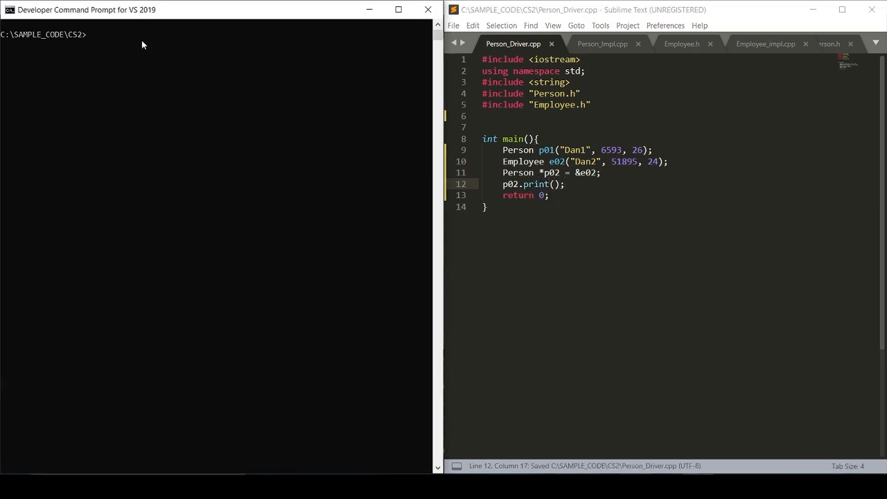
Step: Compile with cl /EHsc Person_Driver.cpp Person_Impl.cpp Employee_Impl.cpp, hitting error C2661
text(cl)
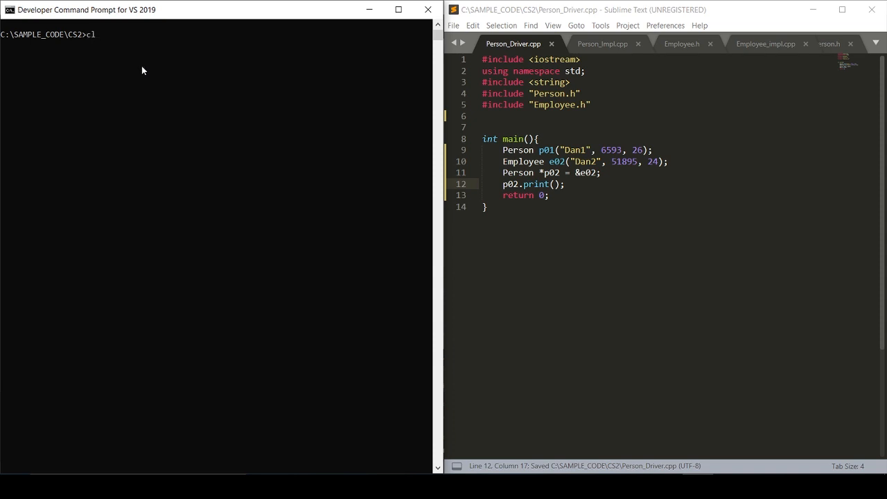
text(/EHsc)
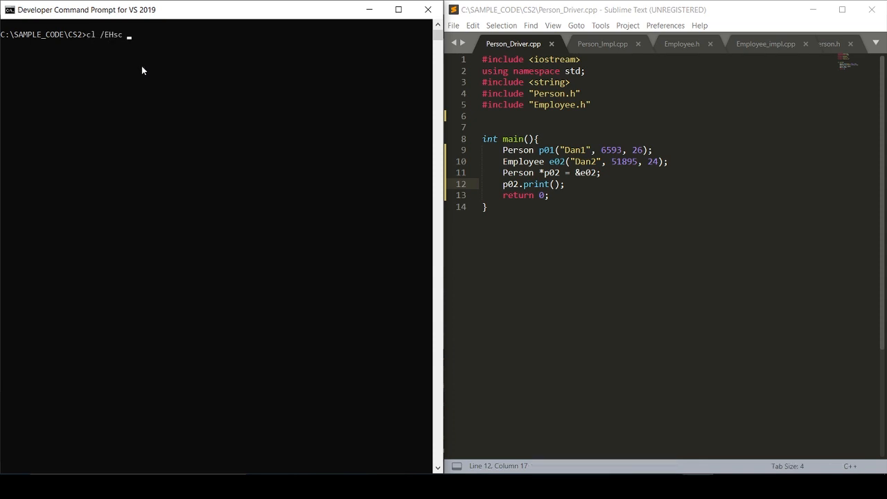
text(Person_Driver.cpp P)
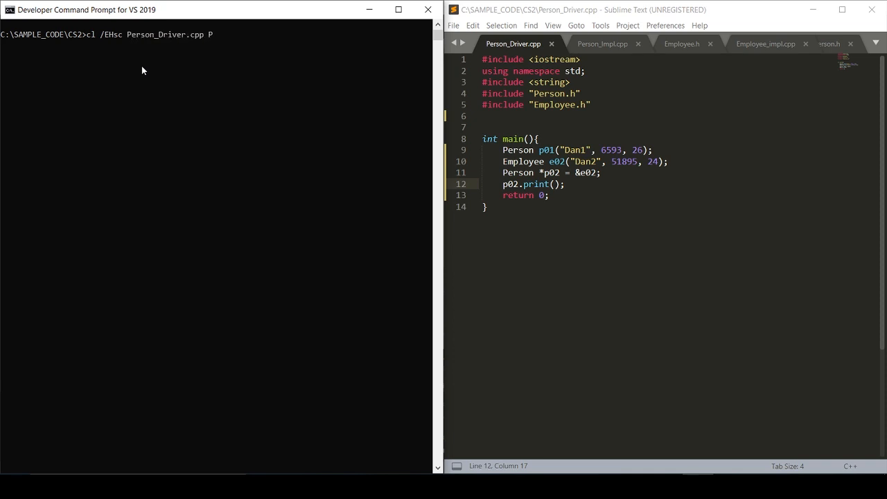
text(erson_Impl.cpp)
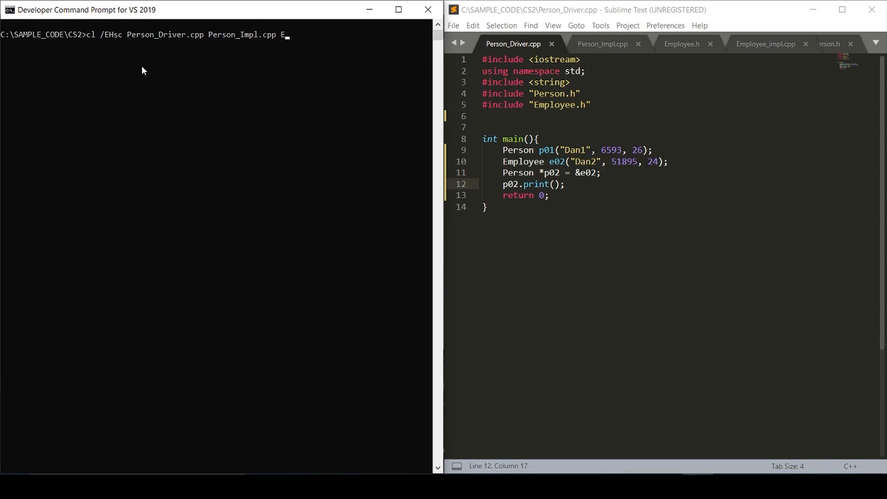
text(Employee_Impl.cpp)
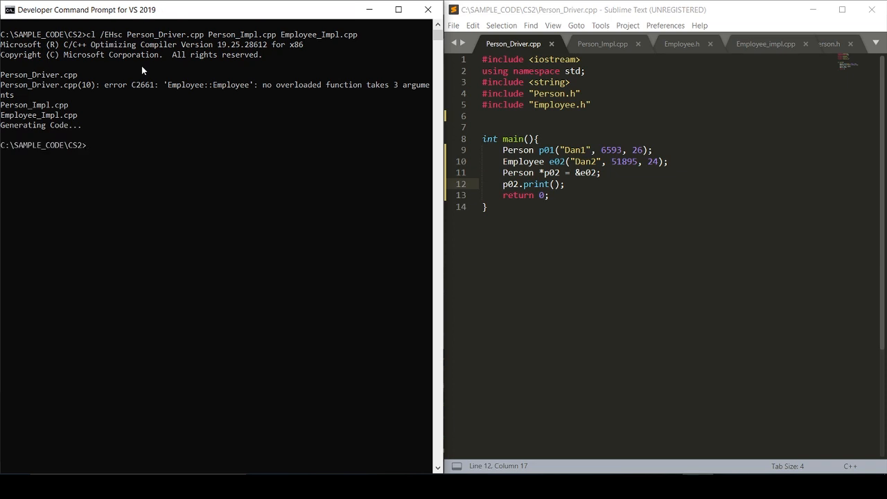
mouse_move(663, 178)
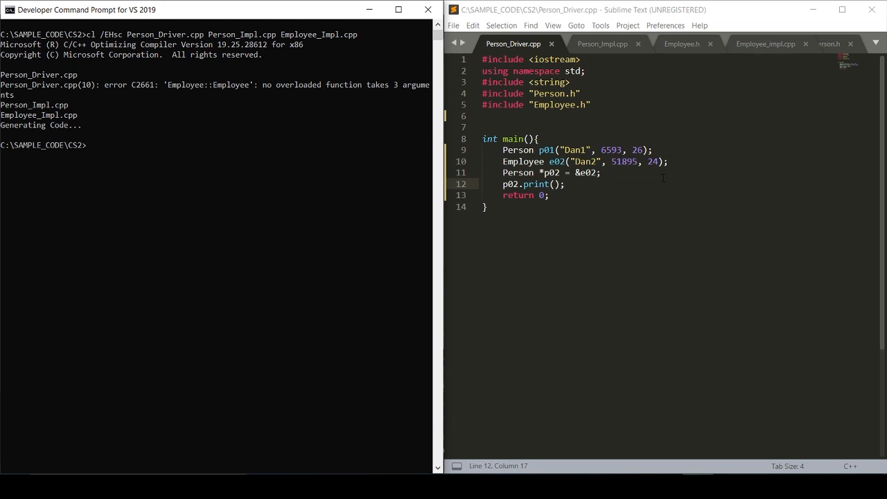
Step: Add a fourth argument, 100000, to the e02 constructor and save the file
click(666, 161)
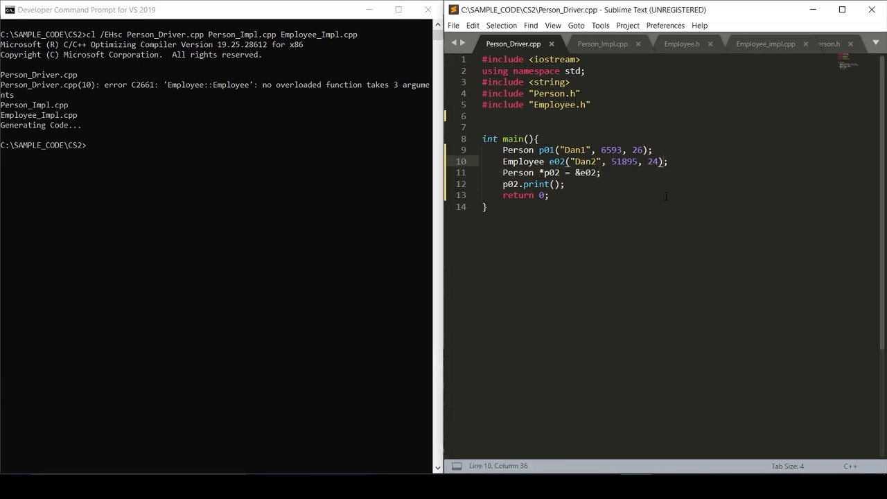
text(, 10)
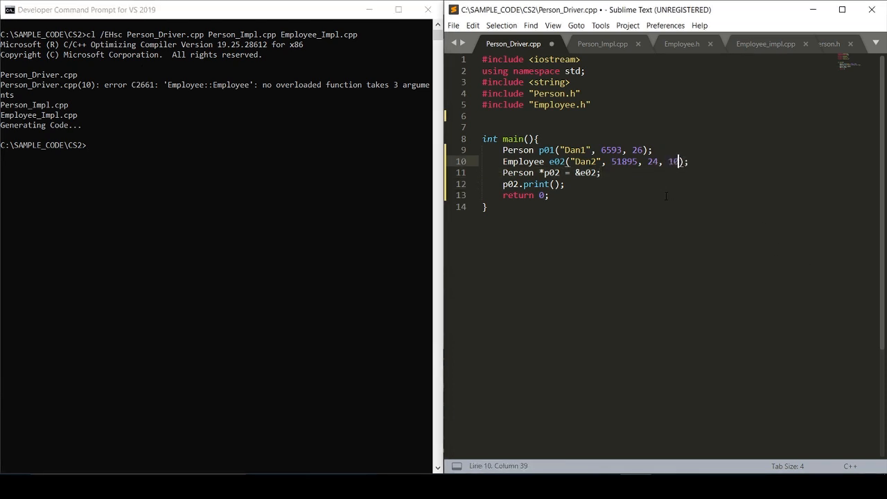
text(000)
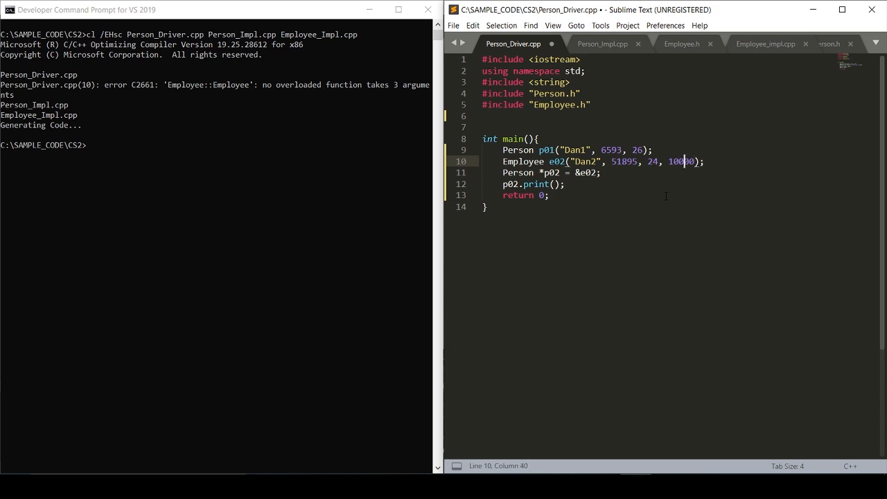
text(0)
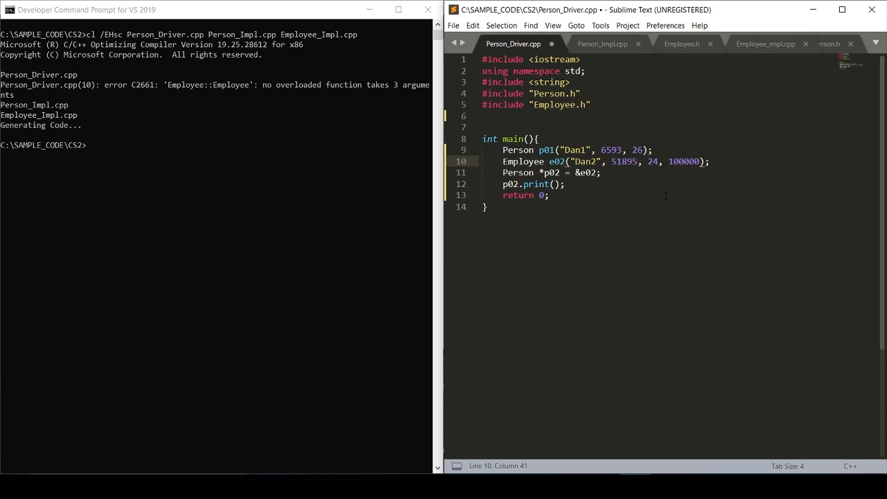
key(Ctrl+S)
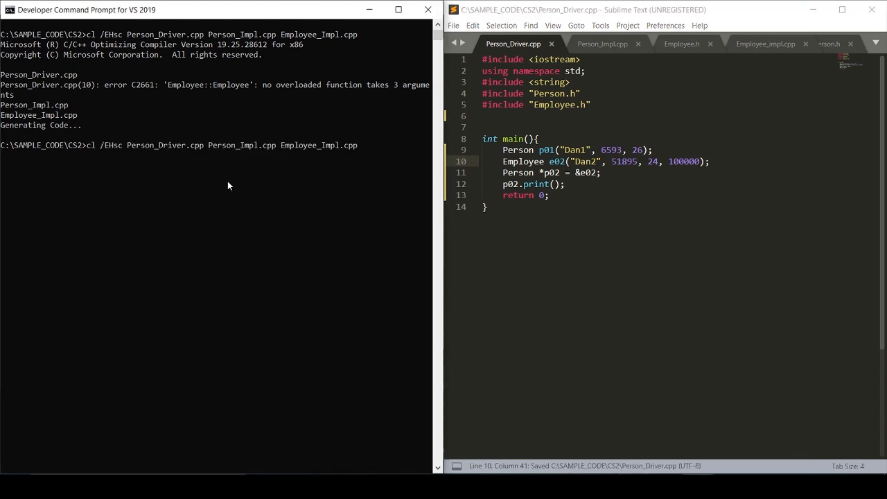
Step: Rerun the cl compile, now getting error C2228 on the print call
key(Return)
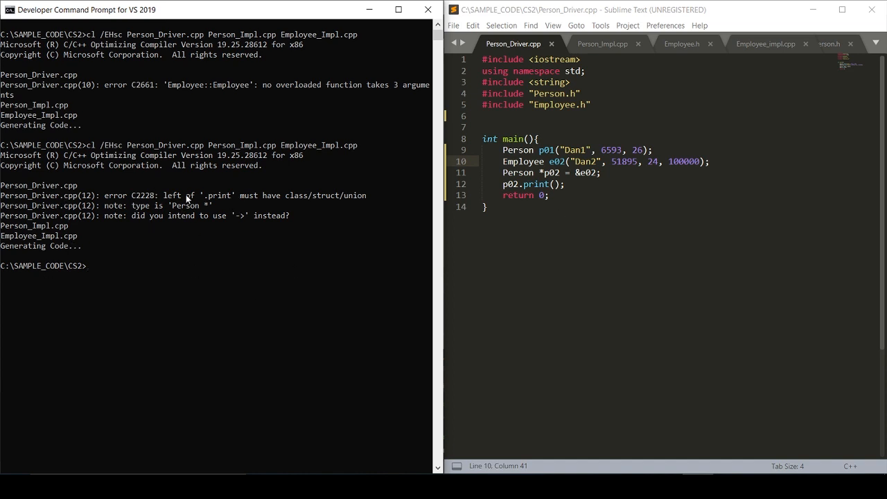
mouse_move(208, 212)
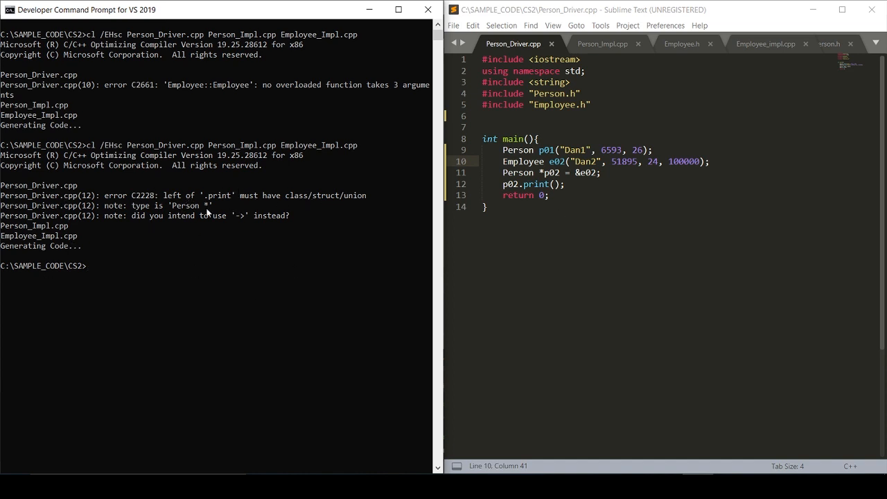
mouse_move(199, 215)
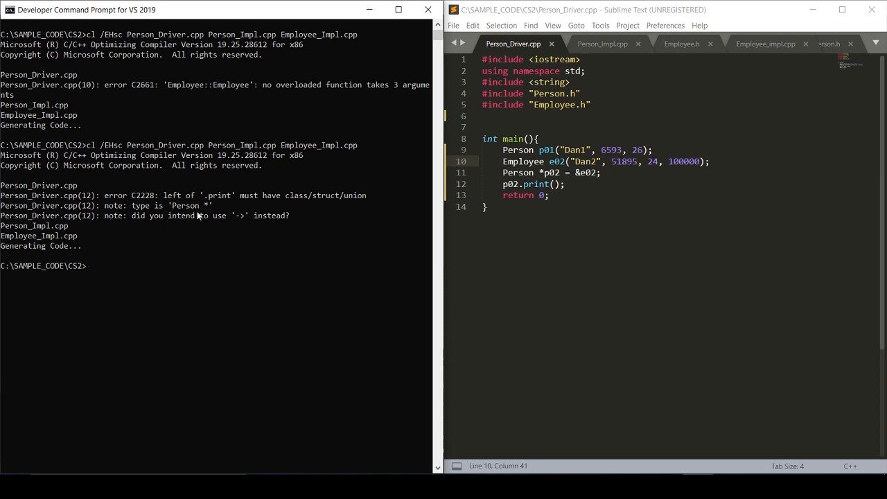
mouse_move(186, 234)
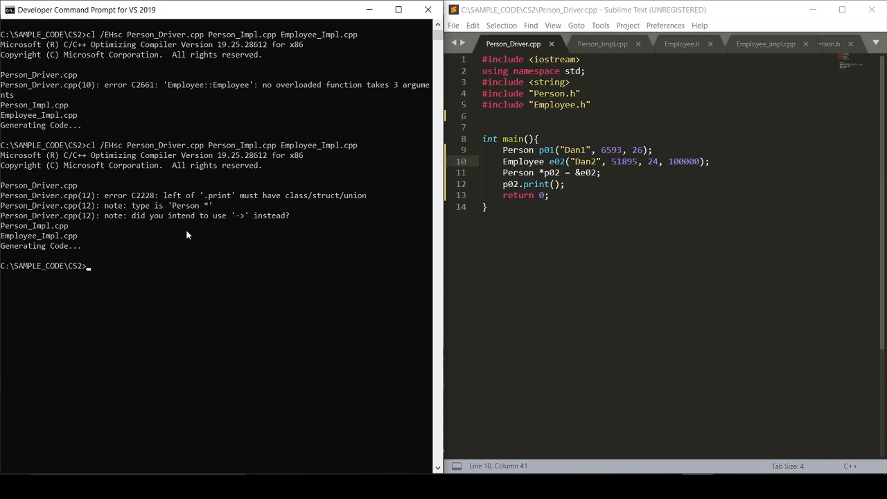
mouse_move(241, 224)
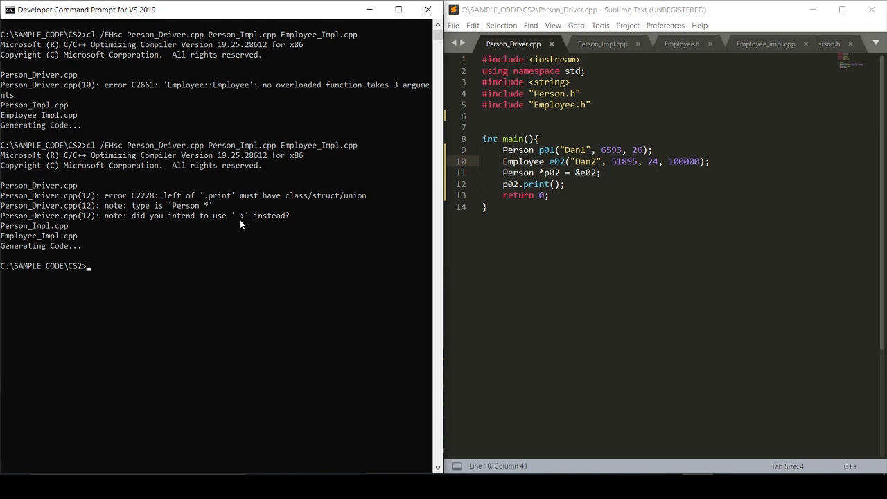
mouse_move(281, 254)
text(()
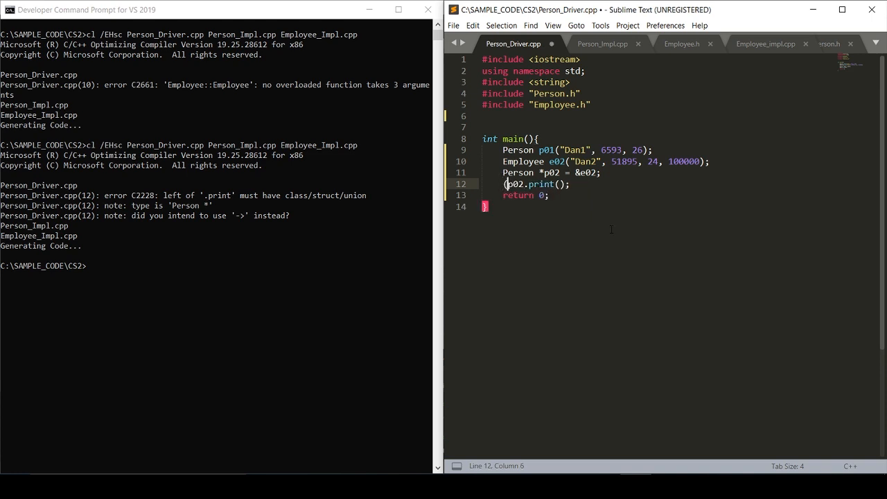
Step: Change the call to (*p02).print();, save, and recompile into Person_Driver.exe
text())
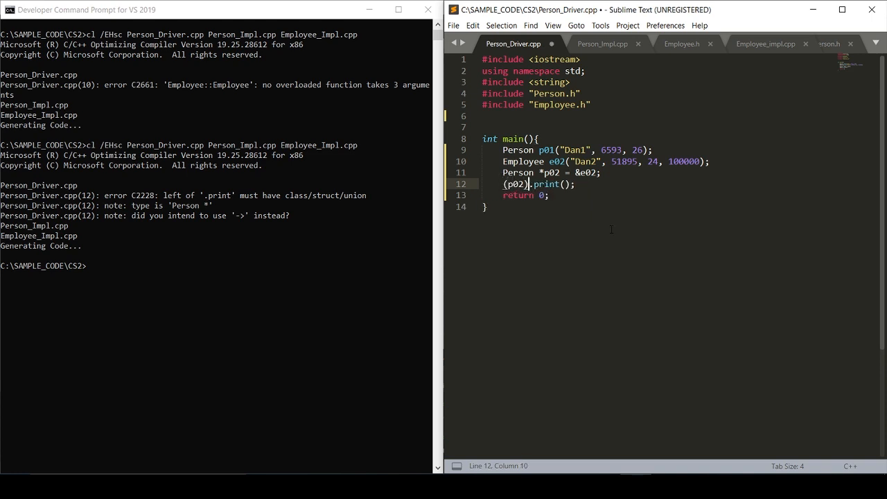
key(ctrl+s)
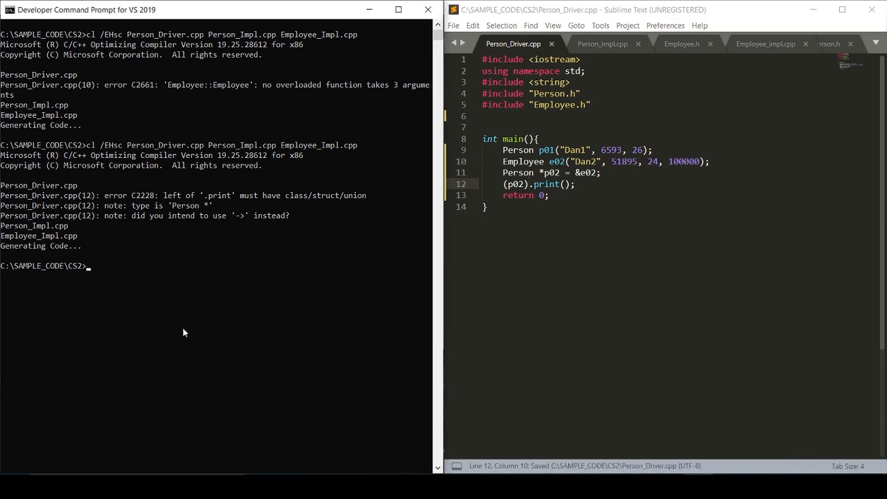
key(Return)
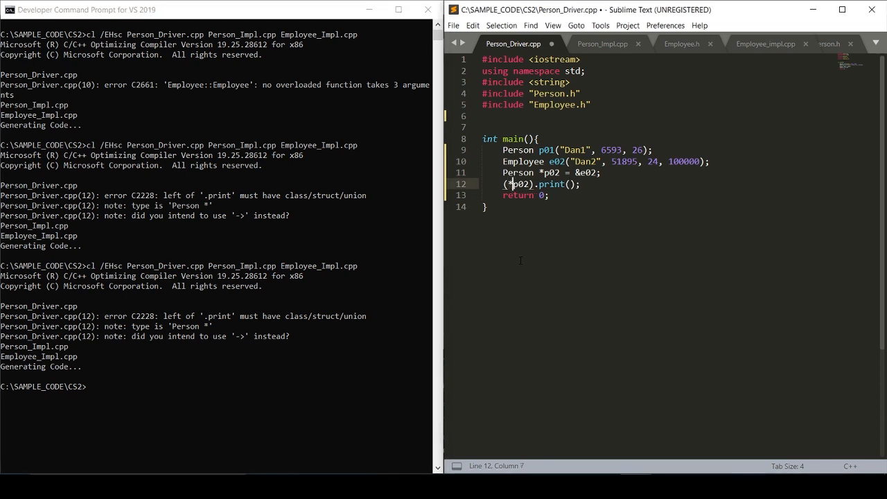
key(ctrl+s)
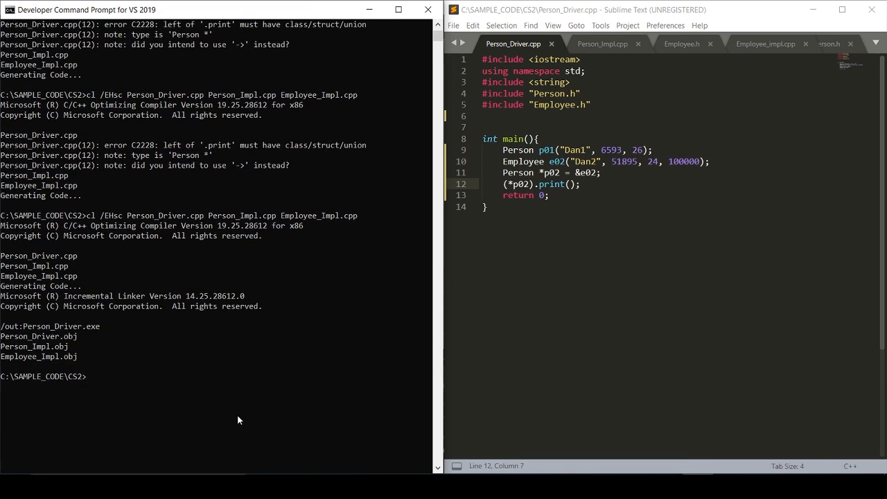
Step: Run Person_Driver to print Dan2's Corporate Employee details
text(Persd)
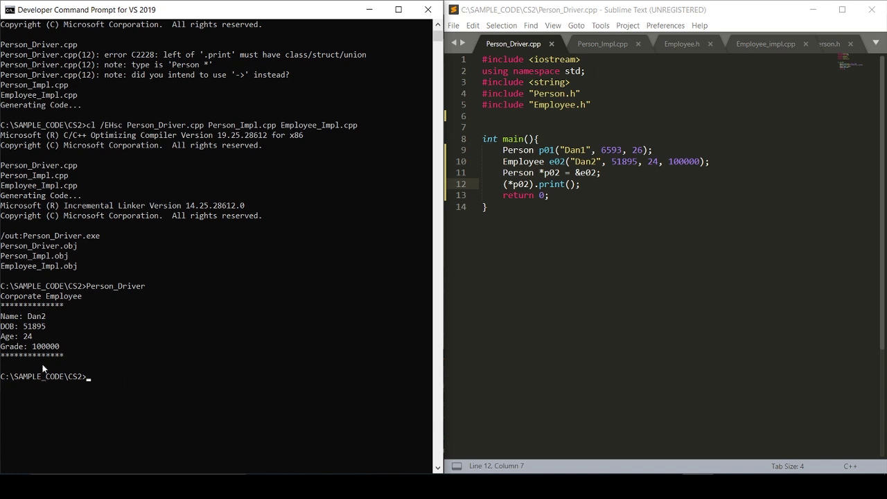
mouse_move(63, 316)
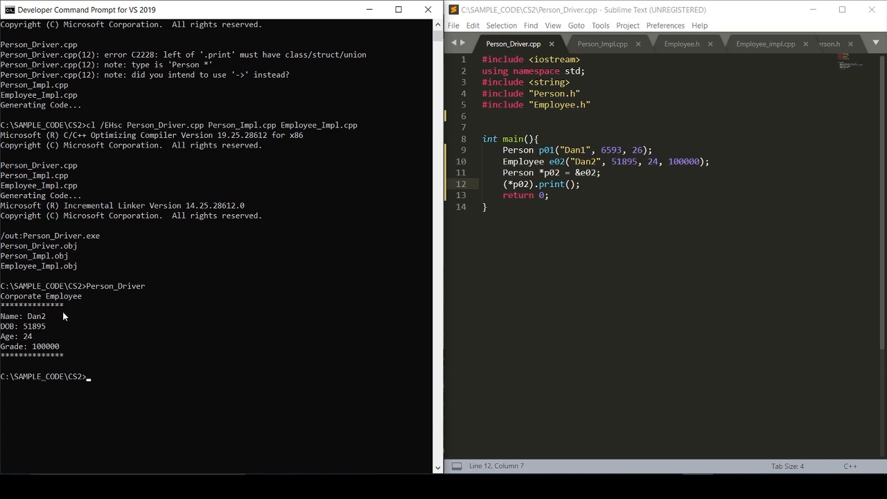
mouse_move(43, 348)
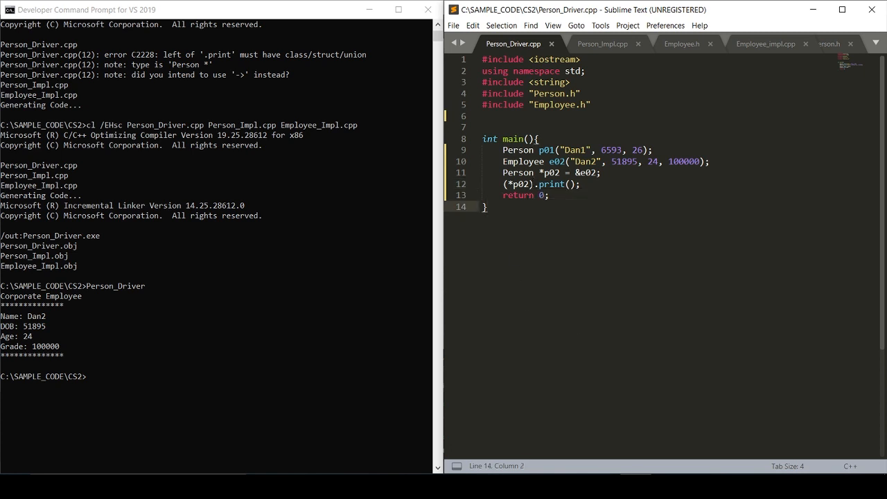
Step: Edit line 12 to use the arrow operator so it reads *p02 -> print();
click(511, 184)
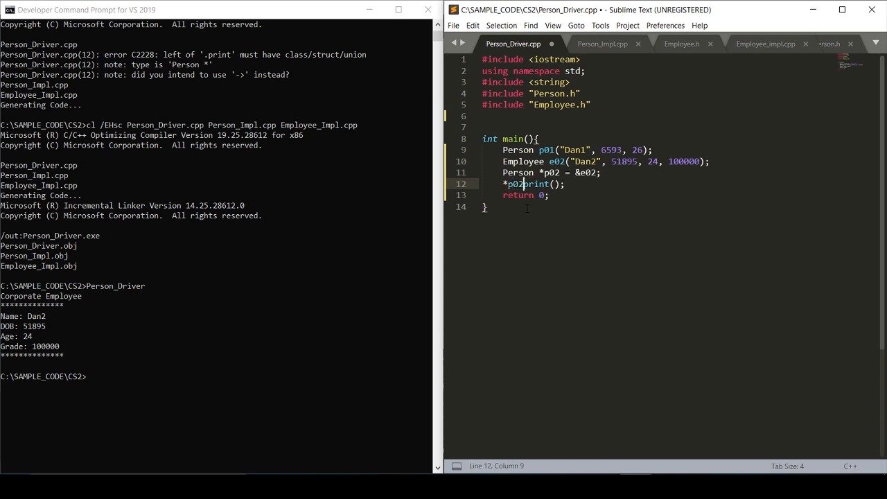
text(->)
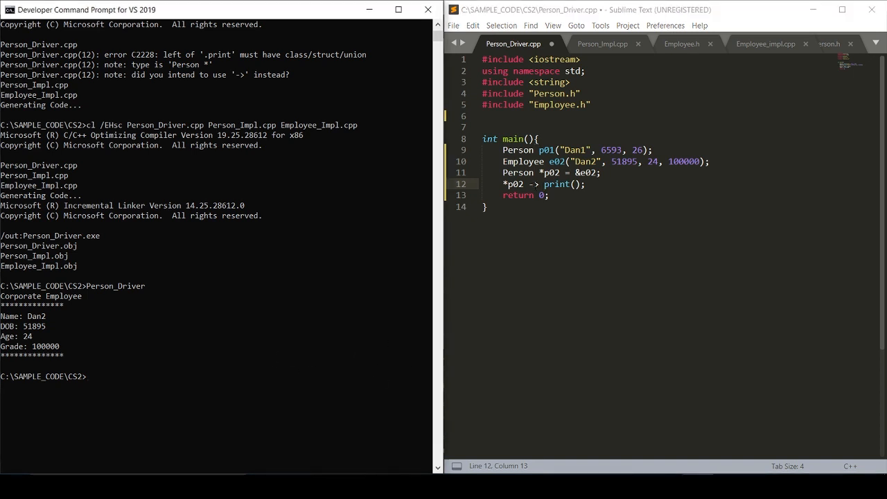
mouse_move(361, 308)
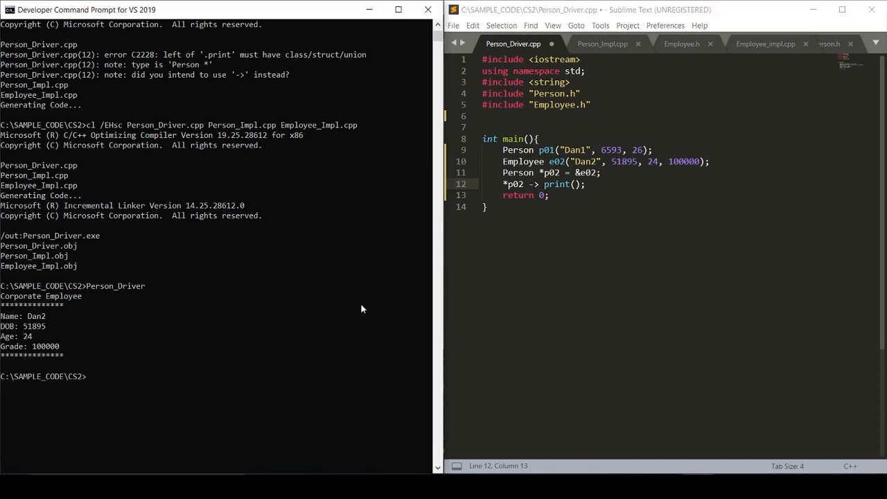
Step: Recompile the three source files with cl and rerun Person_Driver, showing Dan2's Corporate Employee details
text(Person_Driver)
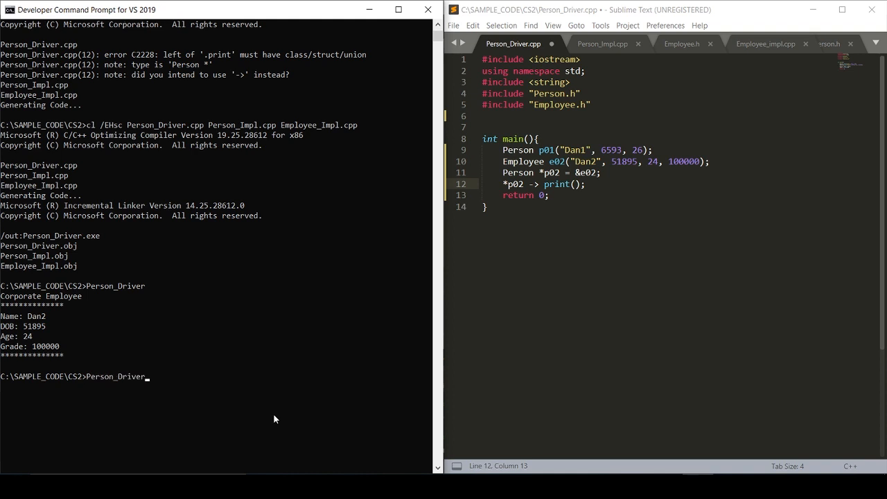
key(Return)
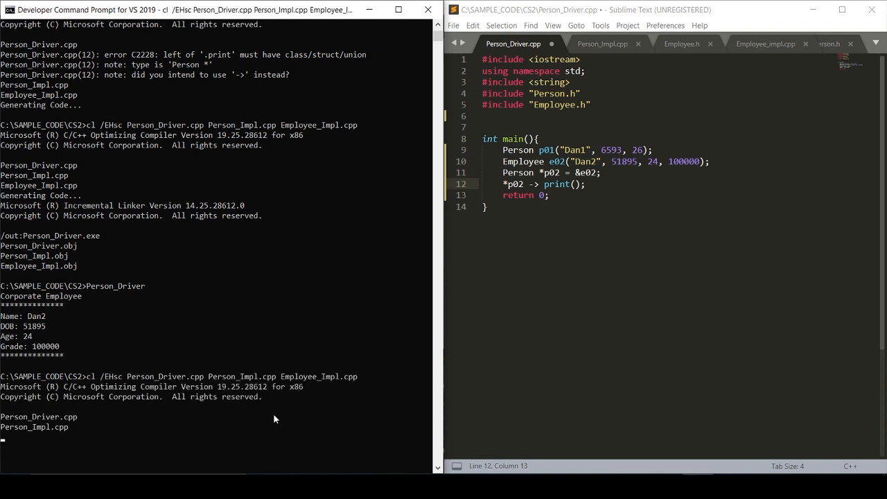
scroll(down, 3)
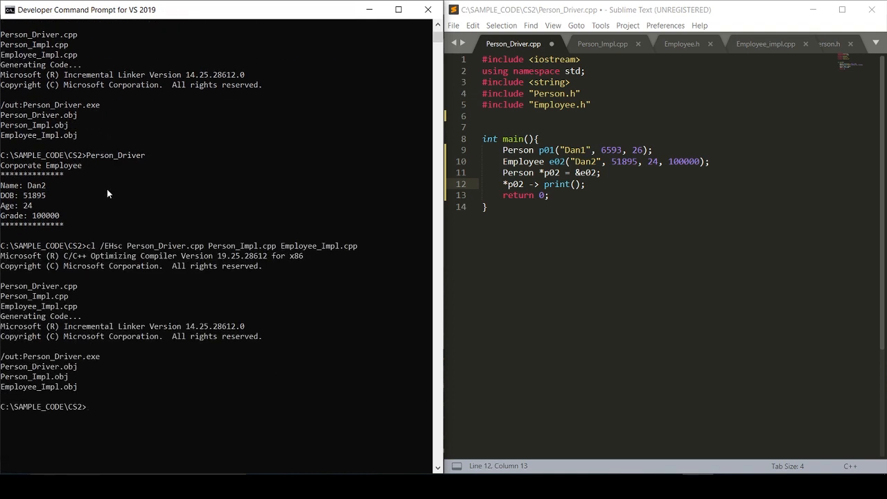
text(Person_)
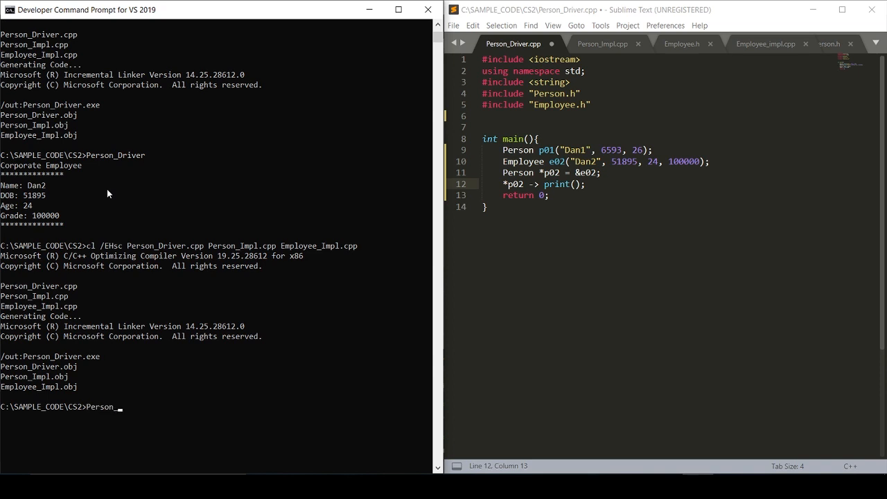
key(Return)
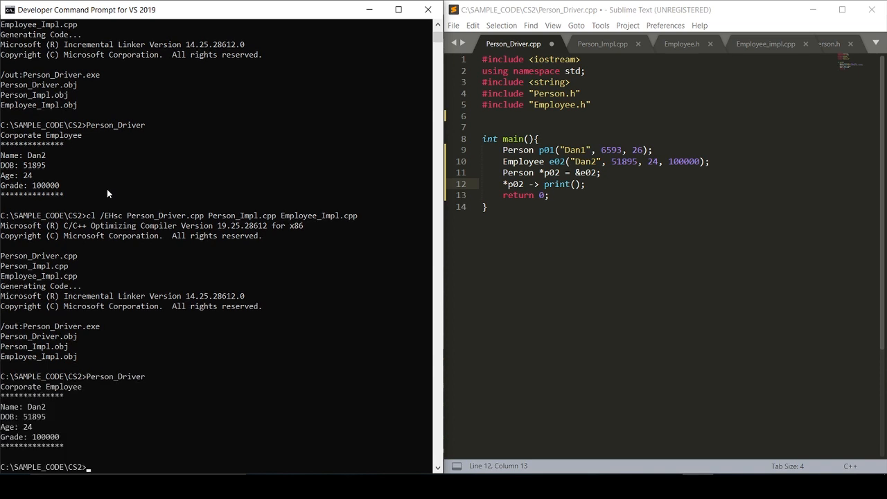